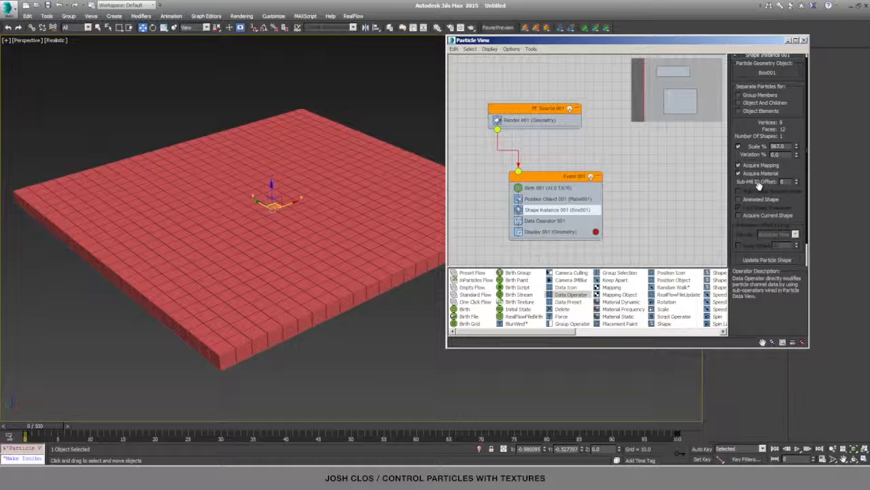
# - Select Data Operator 001 in Event 001 to show its parameters
pyautogui.click(544, 221)
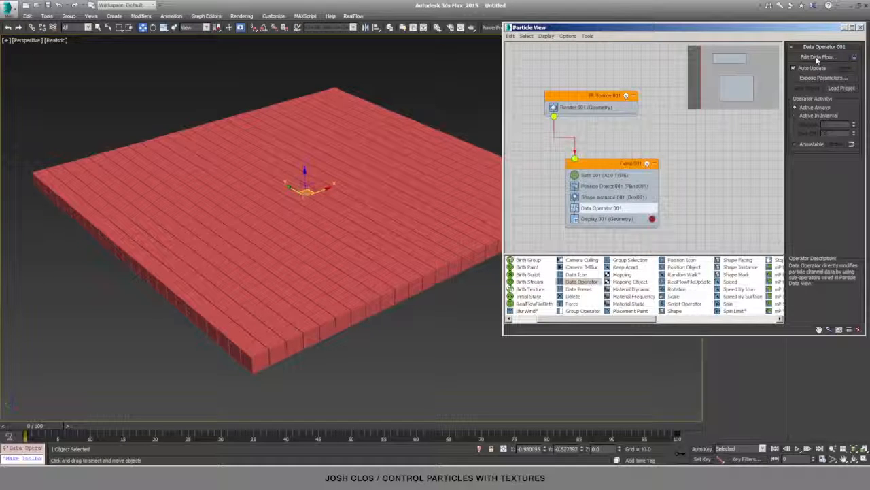
# - Open Data Operator 001's data flow editor with Edit Data Flow
pyautogui.click(820, 57)
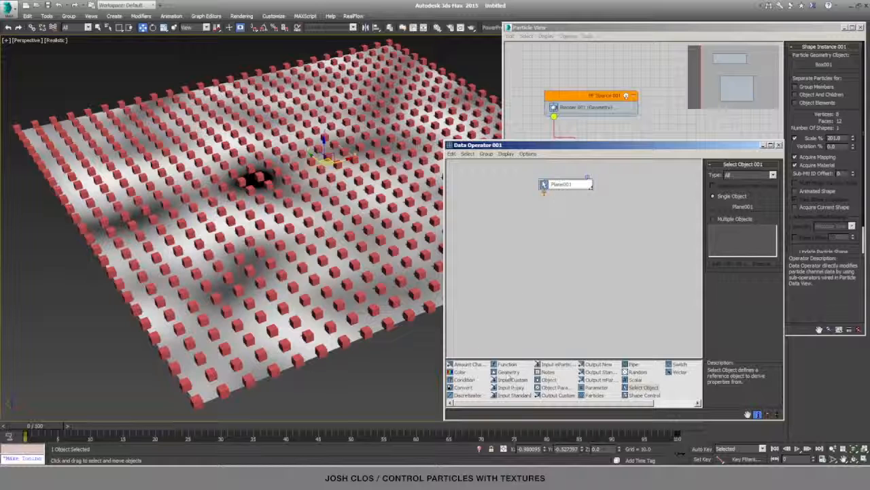
# - Add a Geometry suboperator and set its Object Property to Closest Point By Surface
pyautogui.click(509, 372)
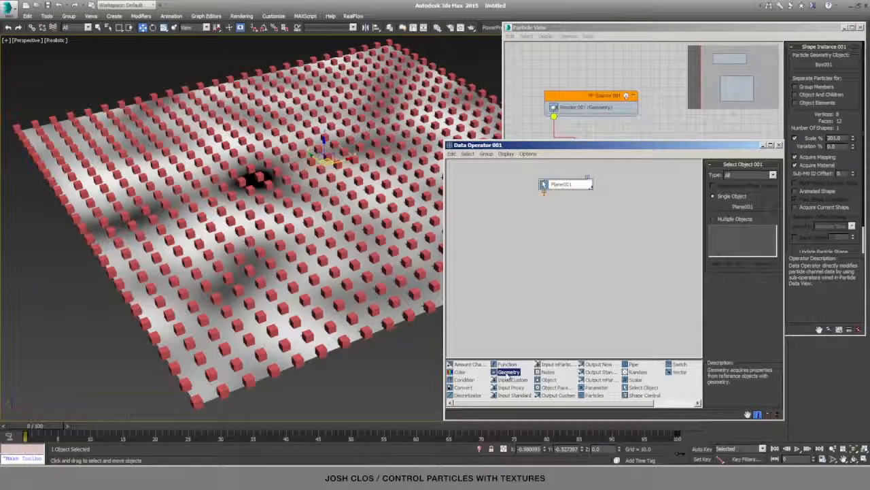
pyautogui.click(508, 372)
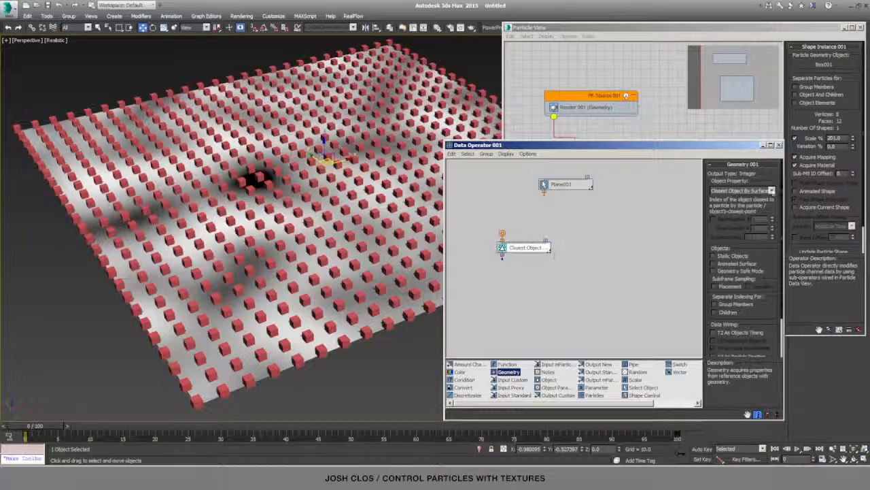
pyautogui.click(772, 190)
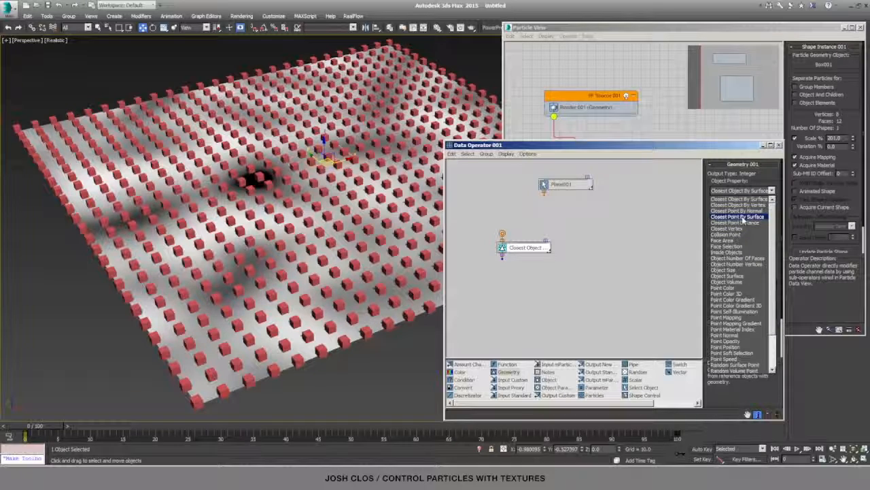
pyautogui.click(738, 216)
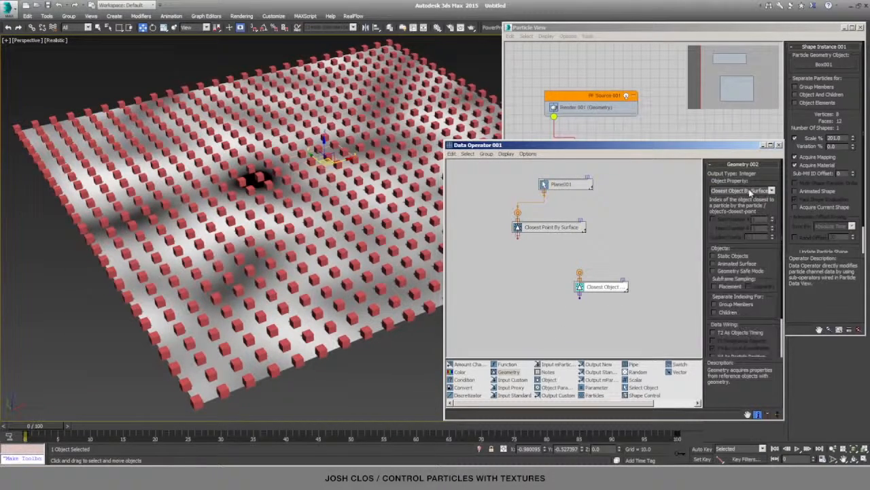
# - Set the second Geometry node to Point Color and wire Closest Point into it
pyautogui.click(741, 190)
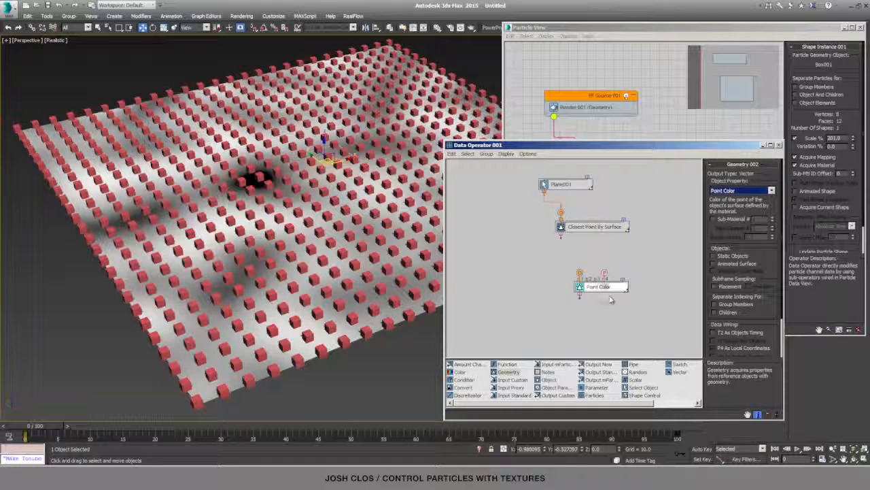
pyautogui.moveTo(605, 286); pyautogui.dragTo(537, 272)
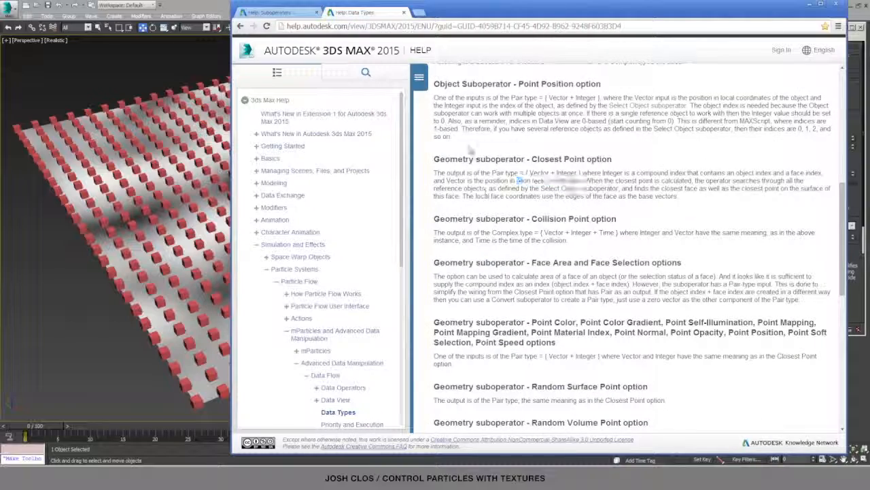
# - View the Data Types help page's connector colour list from the top
pyautogui.click(338, 412)
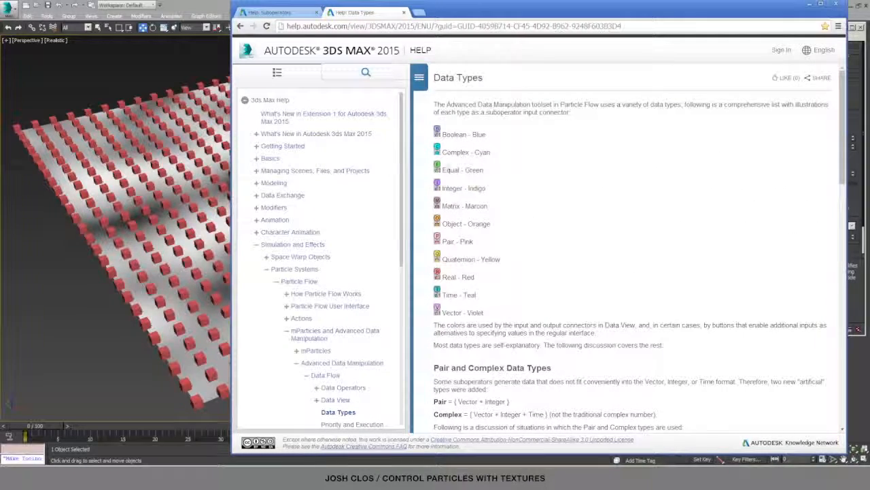
pyautogui.scroll(-3)
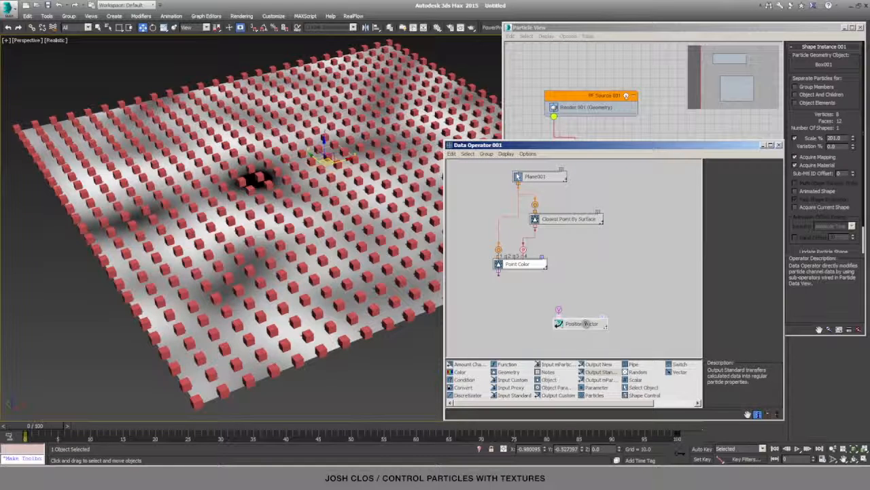
# - Route Point Color through a Vector->Real Length node into a Scale Z Component output
pyautogui.click(582, 323)
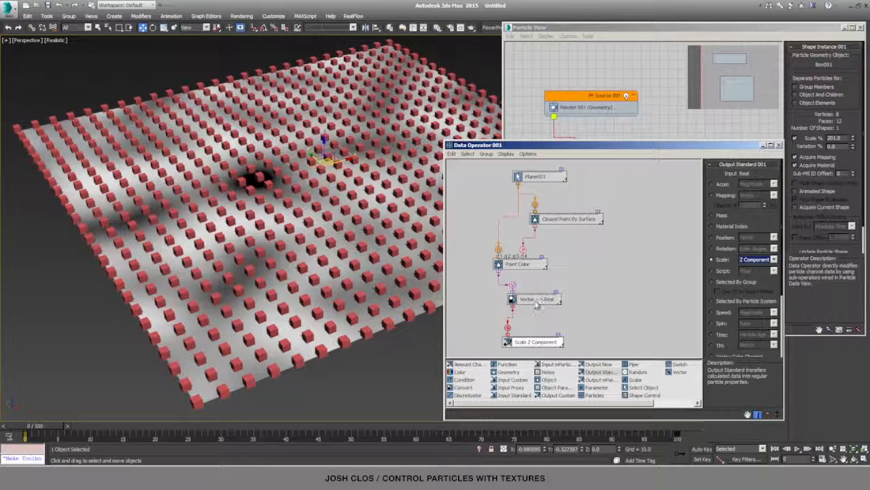
pyautogui.click(537, 299)
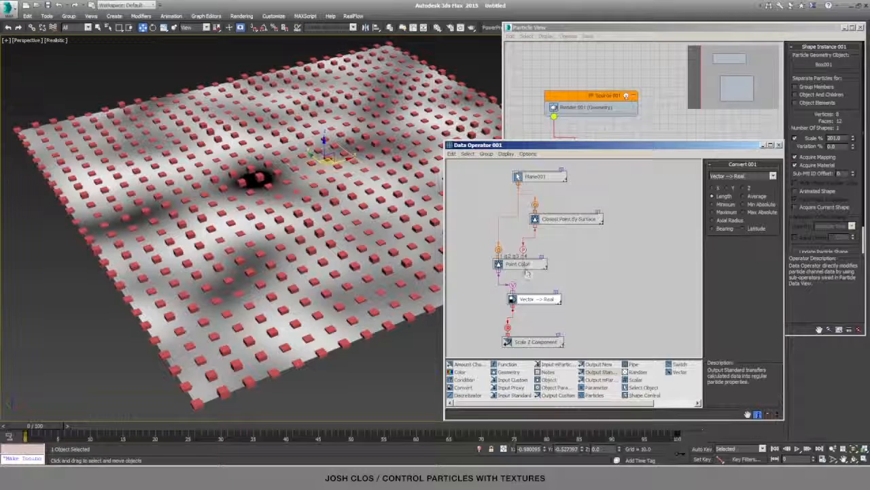
# - Copy the Point Color node from its right-click menu
pyautogui.rightClick(517, 263)
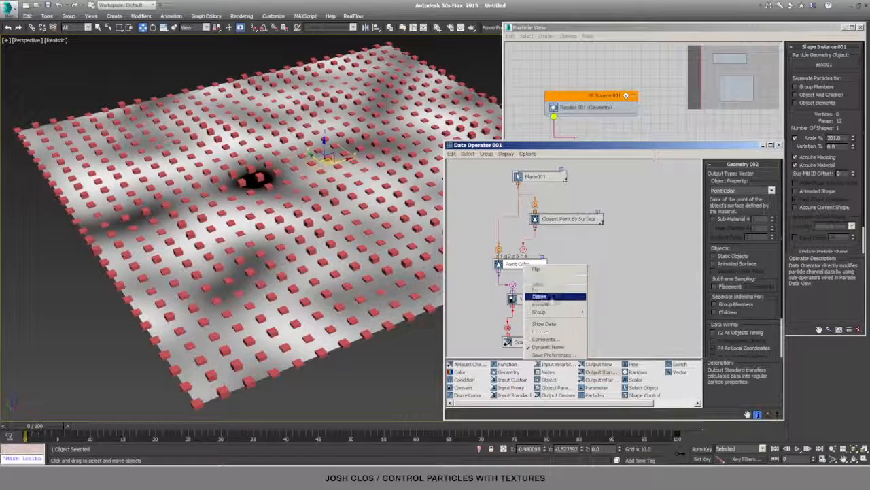
pyautogui.click(544, 323)
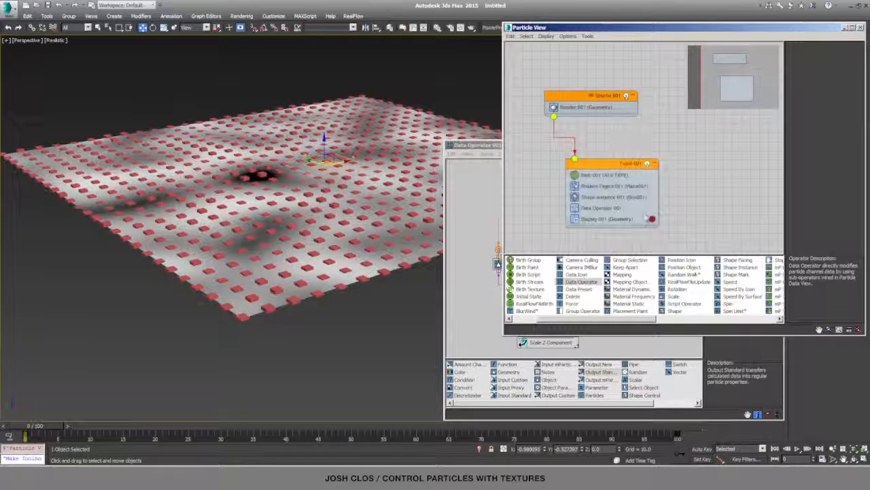
# - Open the Shape Instance settings to set the scale to 999%
pyautogui.click(612, 196)
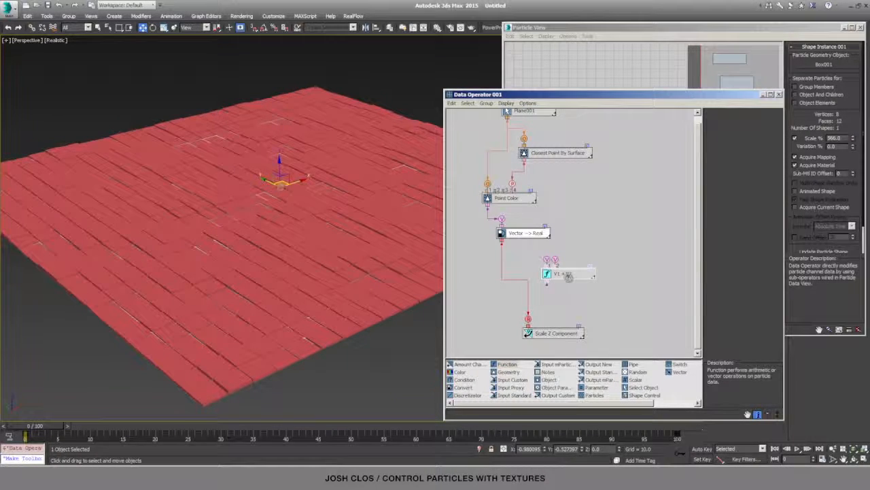
# - Set the Function node between Vector->Real and Scale Z Component to Multiplication X*Y
pyautogui.click(568, 273)
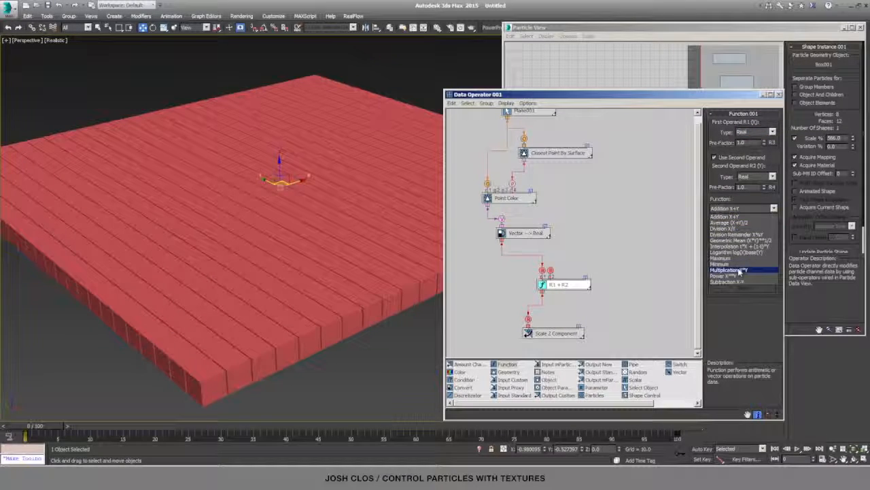
pyautogui.click(730, 270)
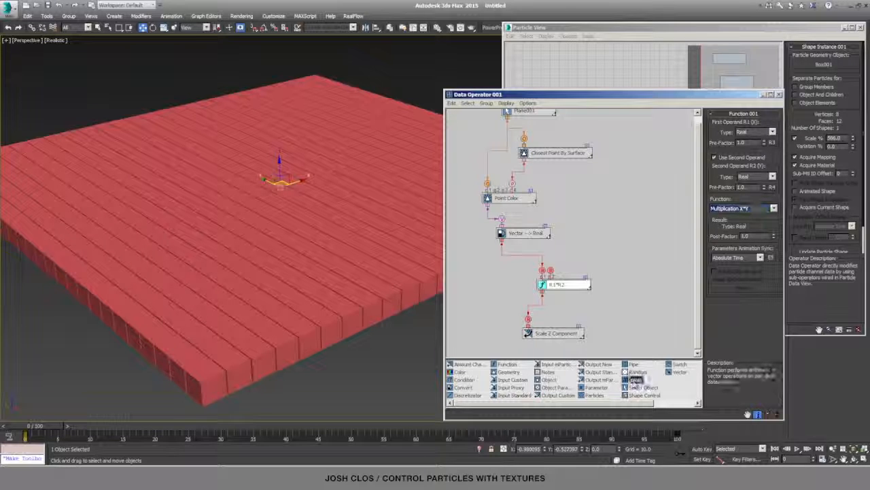